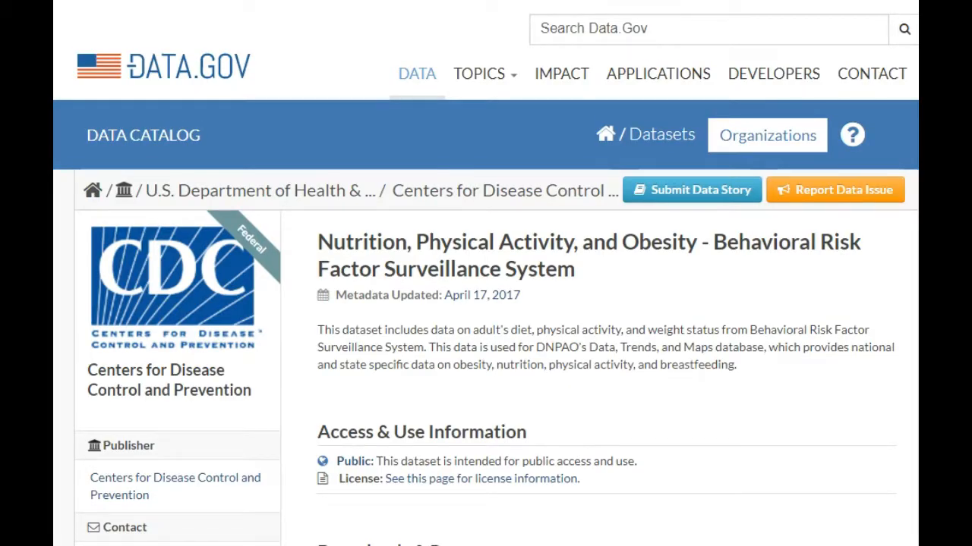
# Step: Scroll the Data.gov dataset page to the Downloads & Resources section and back
pyautogui.scroll(-3)
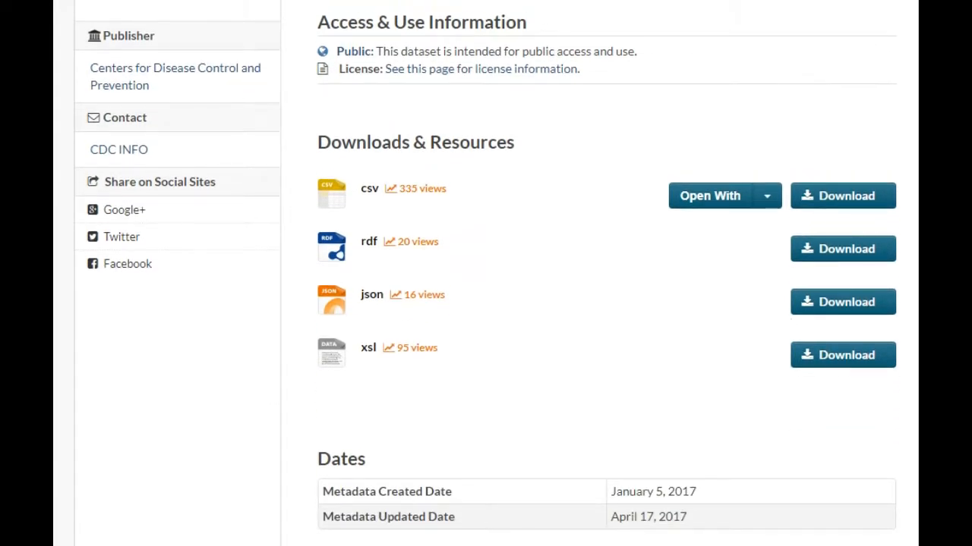
pyautogui.scroll(3)
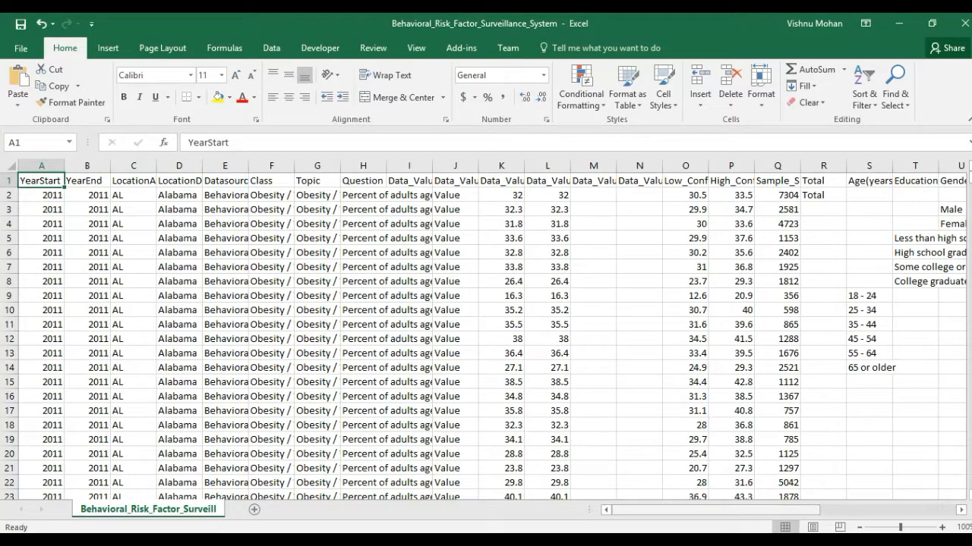
# Step: Scroll across the columns and down to the final 2014 Wyoming records of the sheet
pyautogui.hscroll(3)
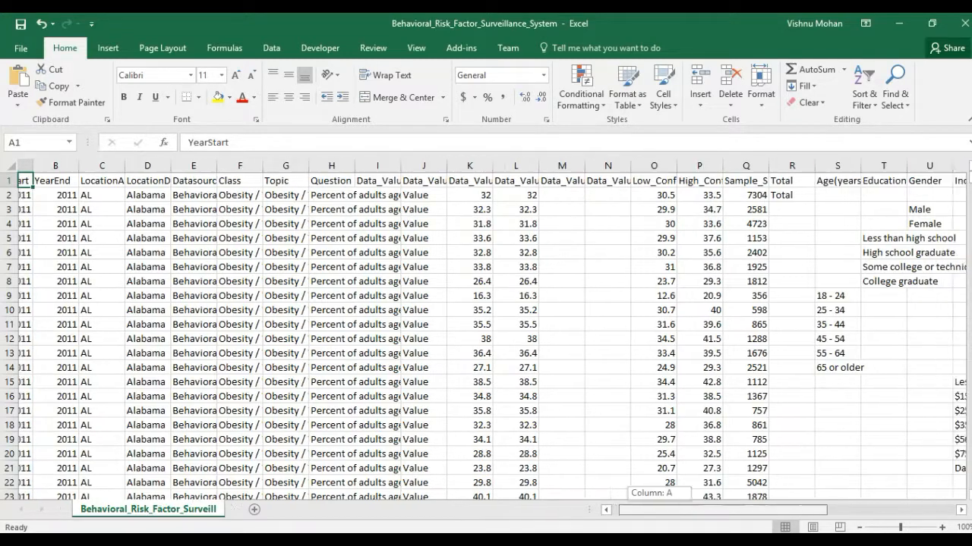
pyautogui.hscroll(3)
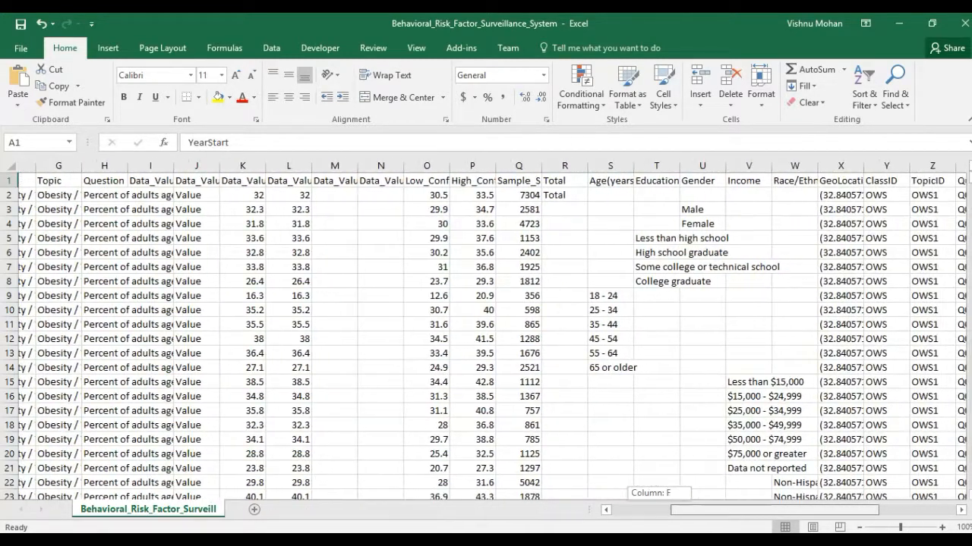
pyautogui.hscroll(3)
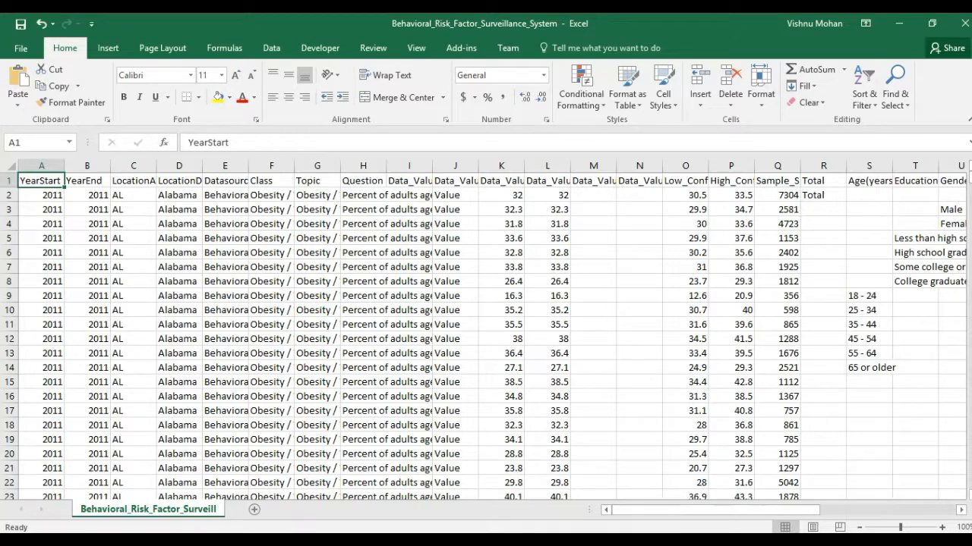
pyautogui.scroll(-3)
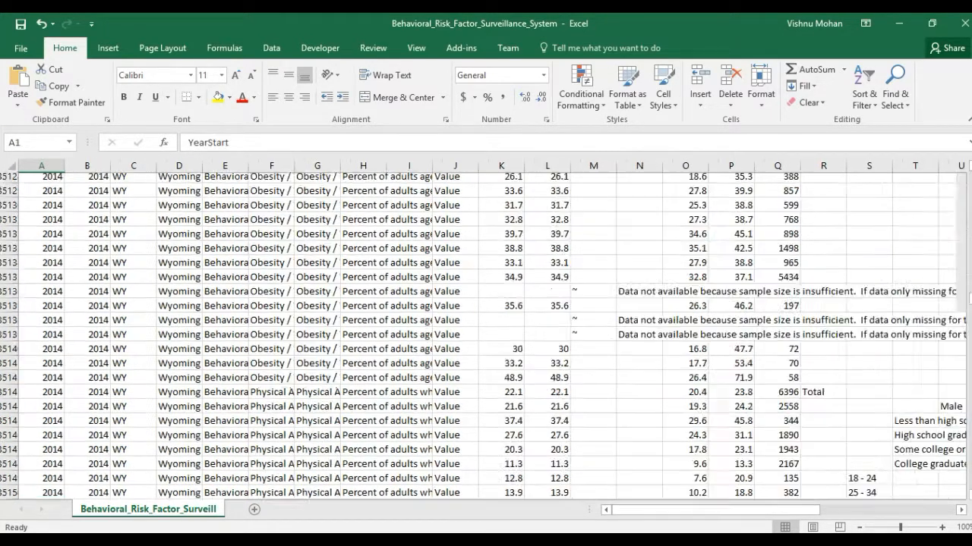
# Step: Review the Correlation sheet's activity, diet, education and income correlation values with obesity
pyautogui.press('ctrl+Home')
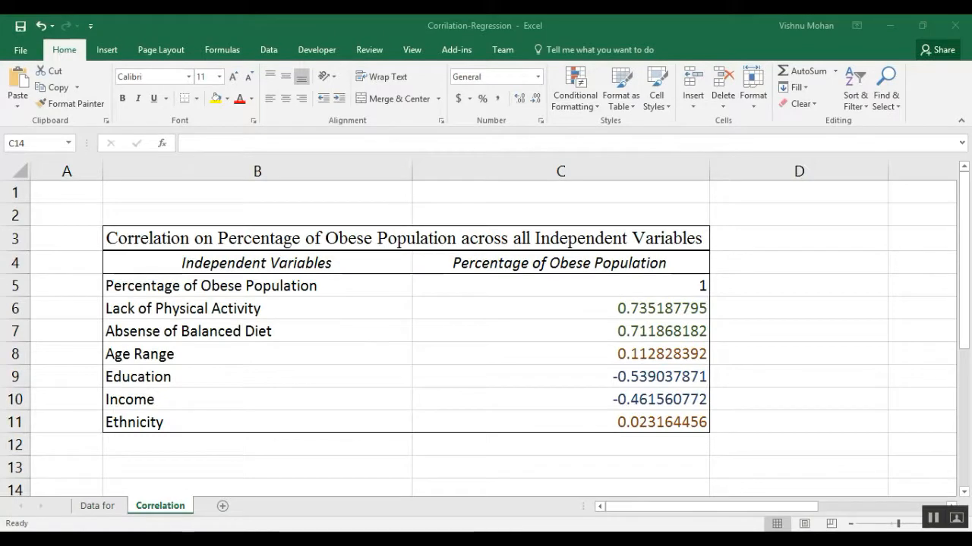
pyautogui.click(559, 170)
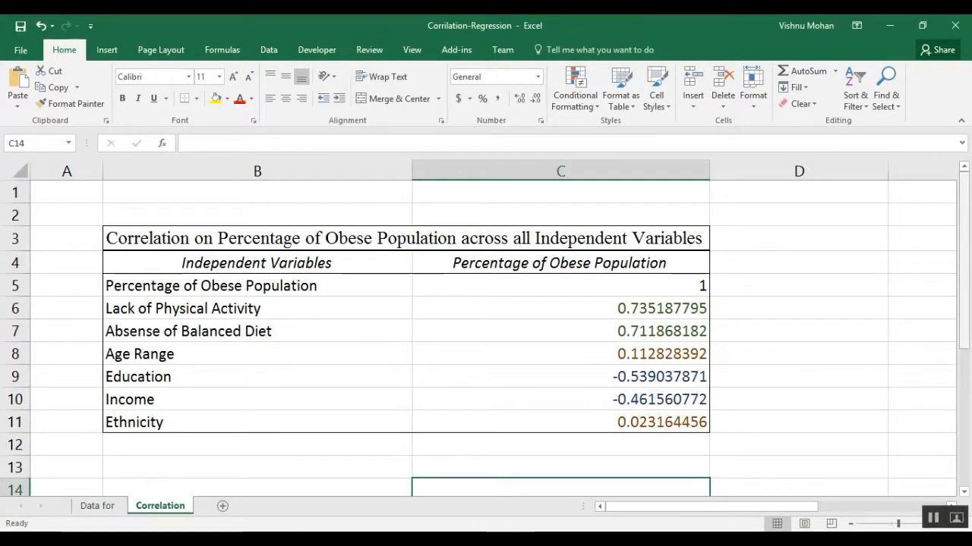
pyautogui.moveTo(559, 308); pyautogui.dragTo(559, 331)
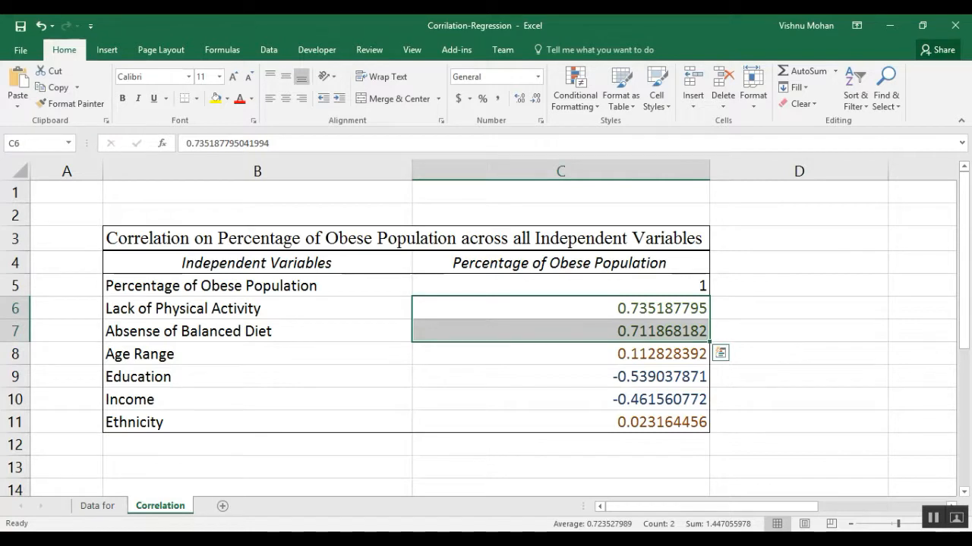
pyautogui.click(560, 376)
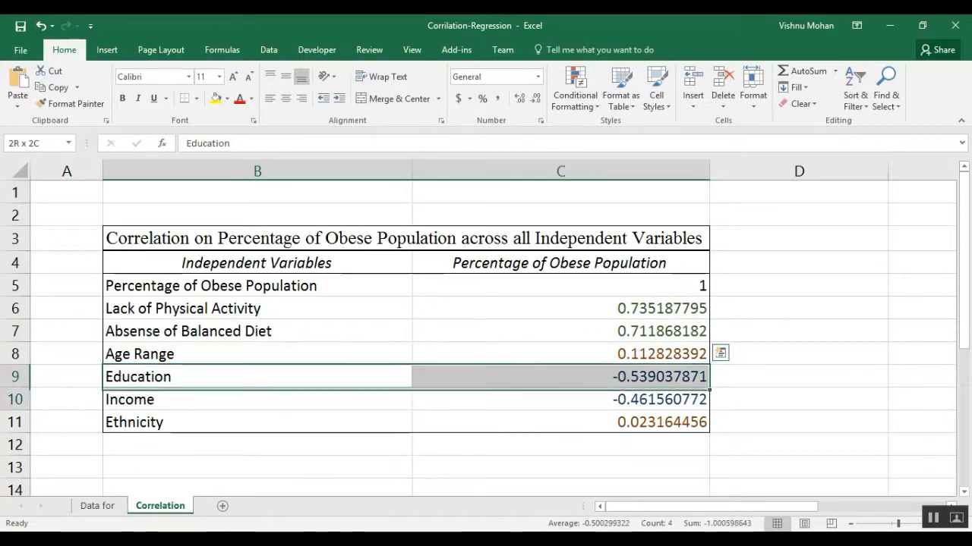
pyautogui.scroll(-3)
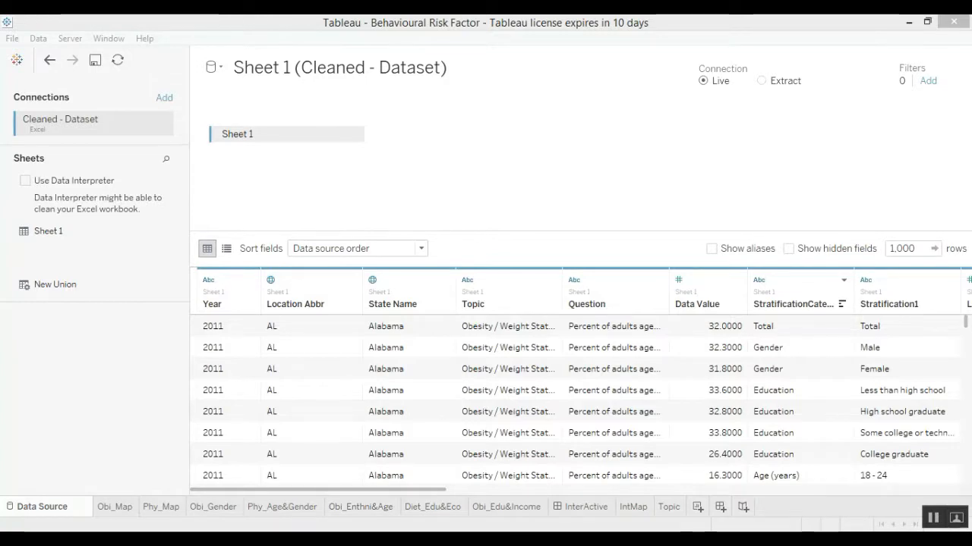
# Step: Show the Obi_Map filled US map of average adult obesity percentage by state
pyautogui.click(361, 507)
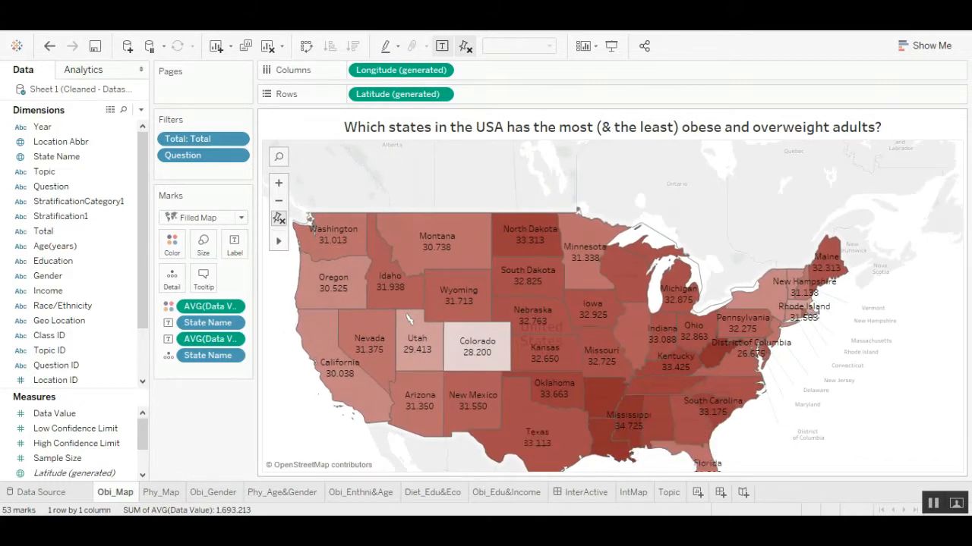
pyautogui.moveTo(413, 318)
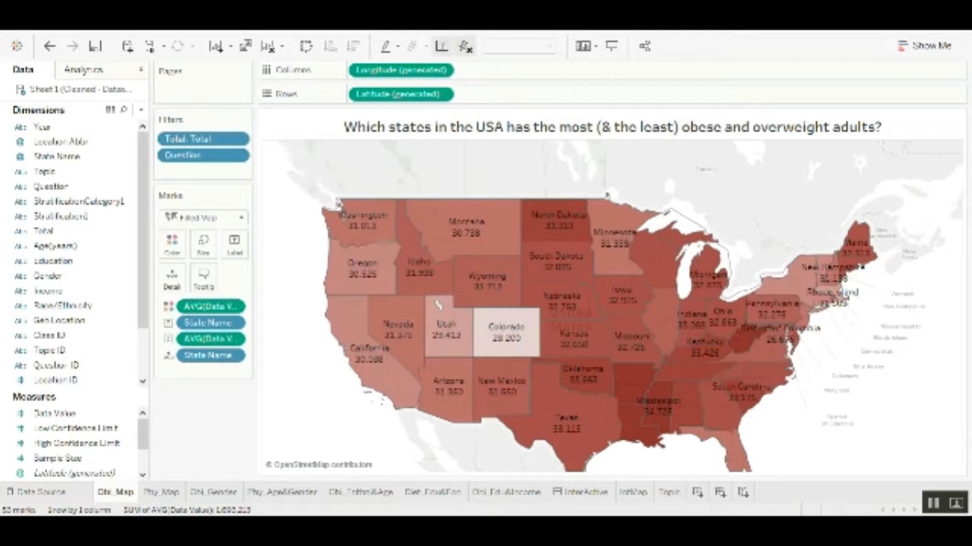
# Step: Show the Phy_Map activity map full screen and select Colorado
pyautogui.click(160, 492)
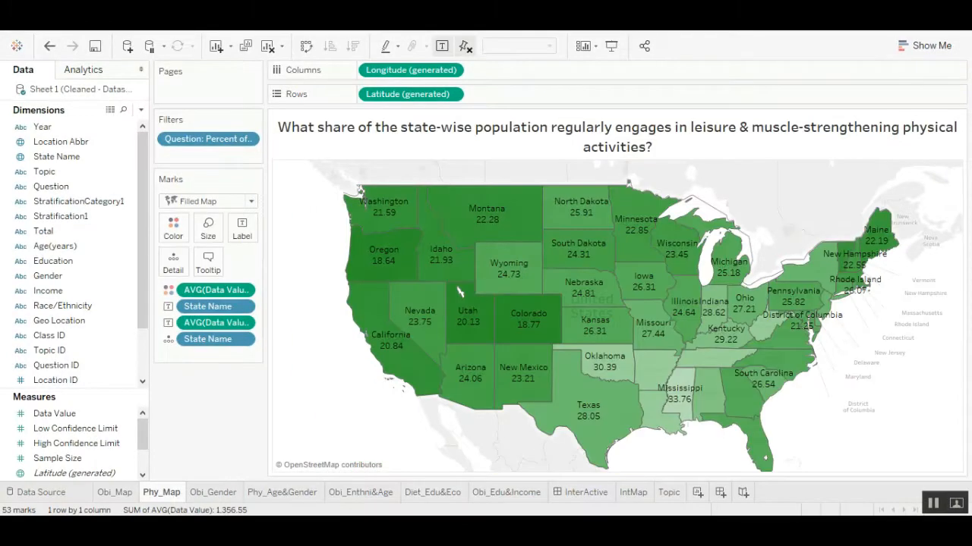
pyautogui.moveTo(459, 291)
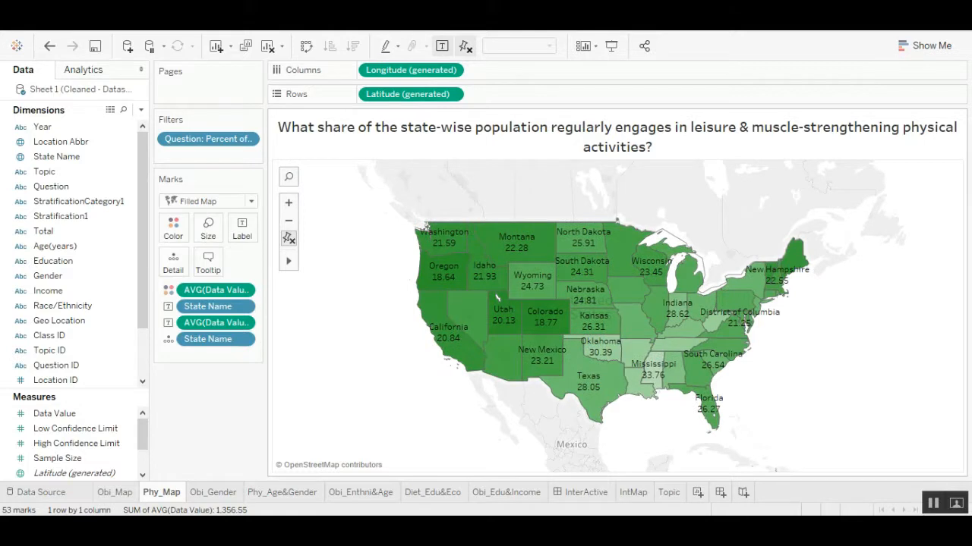
pyautogui.click(116, 492)
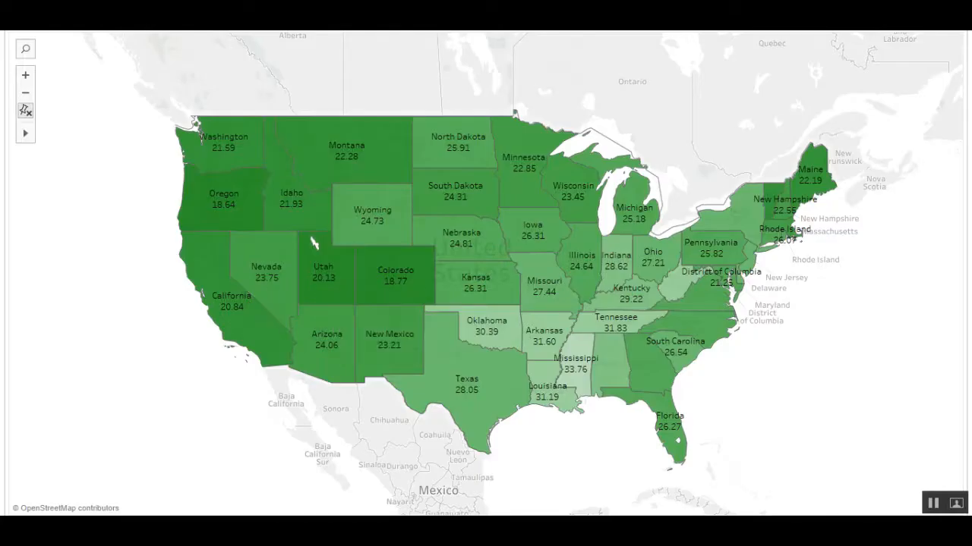
pyautogui.moveTo(567, 369)
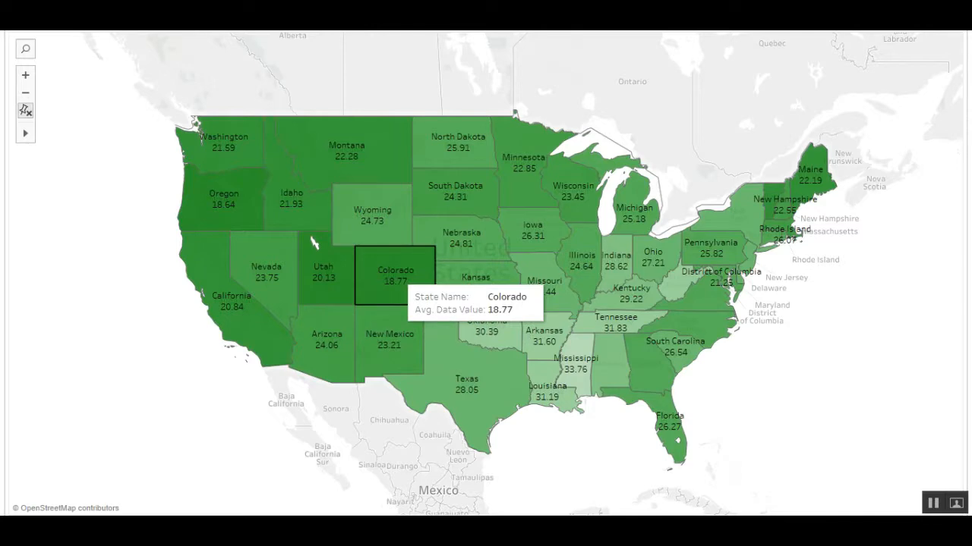
pyautogui.click(213, 491)
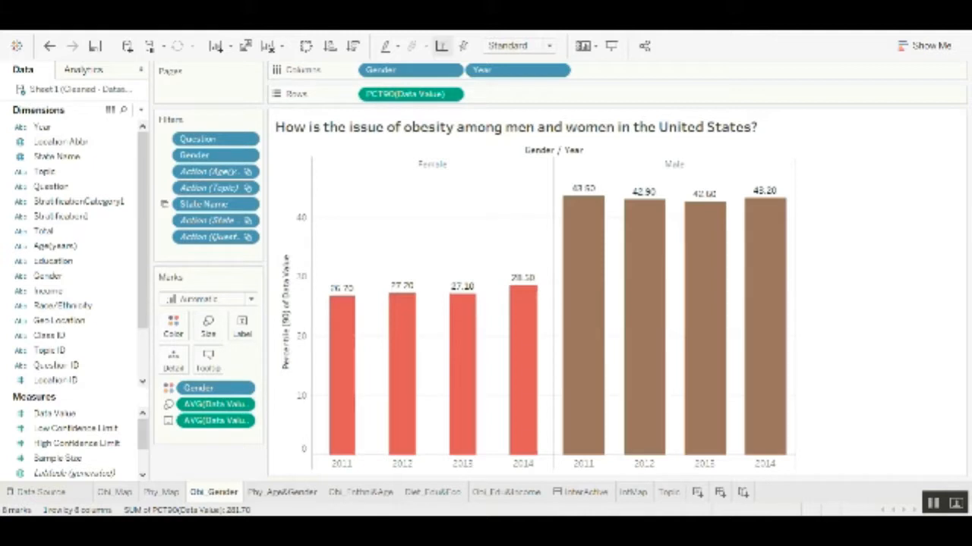
# Step: View the Phy_Age&Gender treemap, return to Obi_Gender, then show the Obi_Enthni&Age chart
pyautogui.click(282, 492)
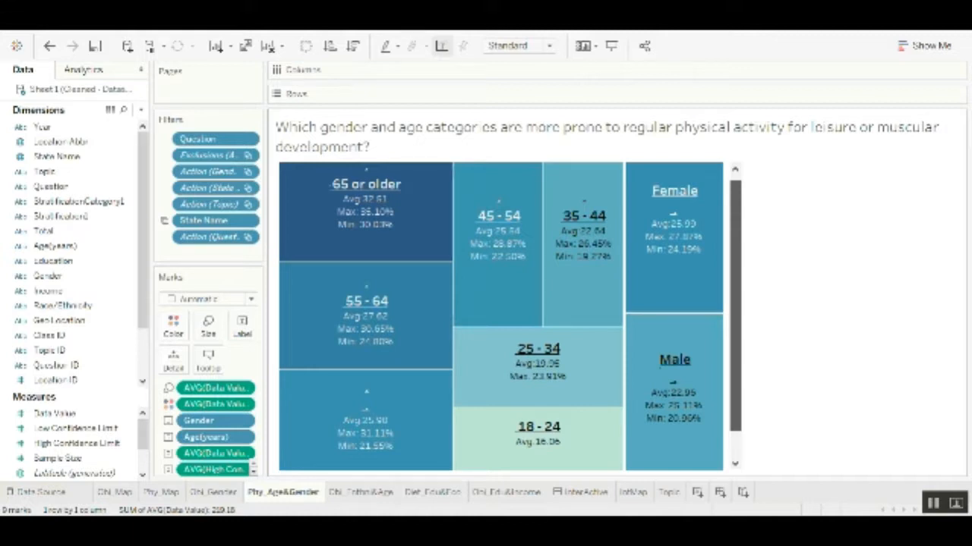
pyautogui.click(216, 492)
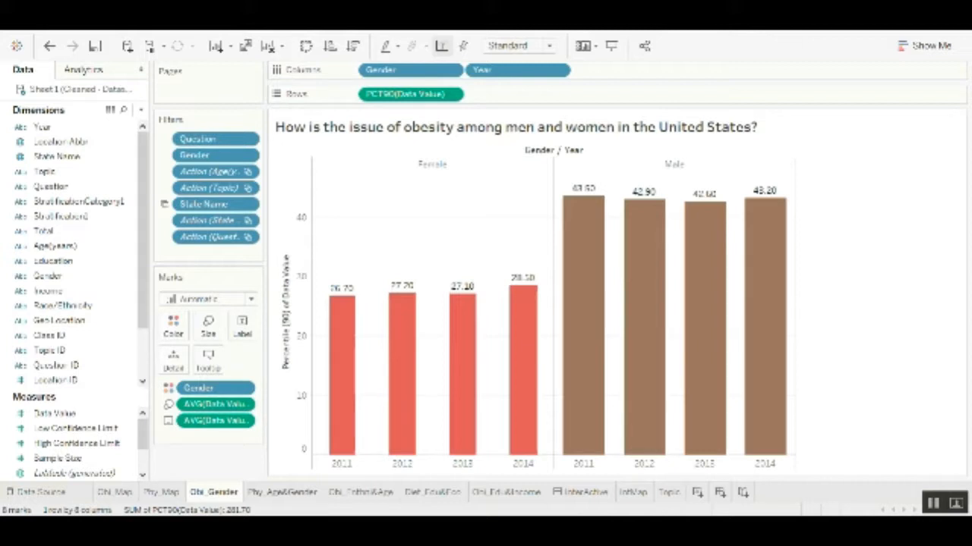
pyautogui.click(362, 492)
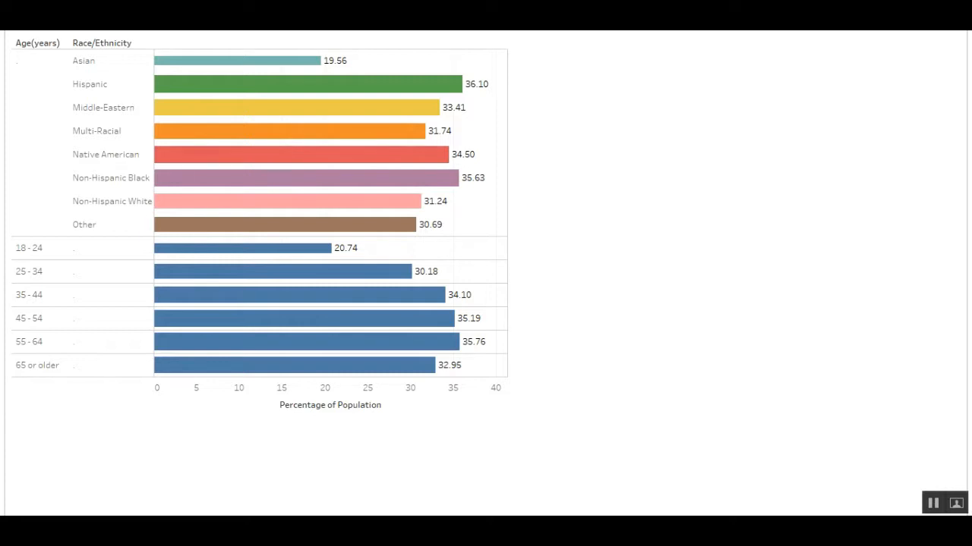
# Step: Review the race/ethnicity and age-range bars in presentation mode
pyautogui.click(965, 503)
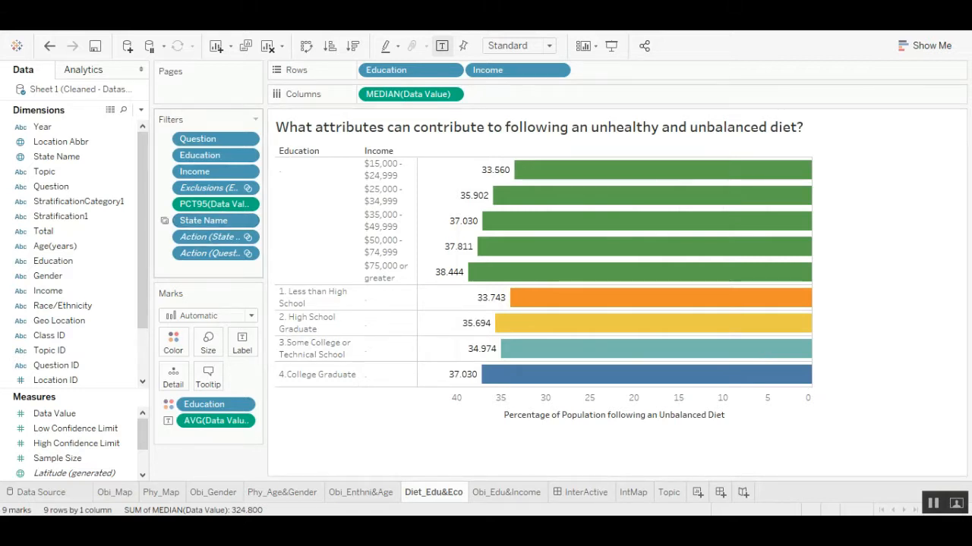
pyautogui.moveTo(216, 220)
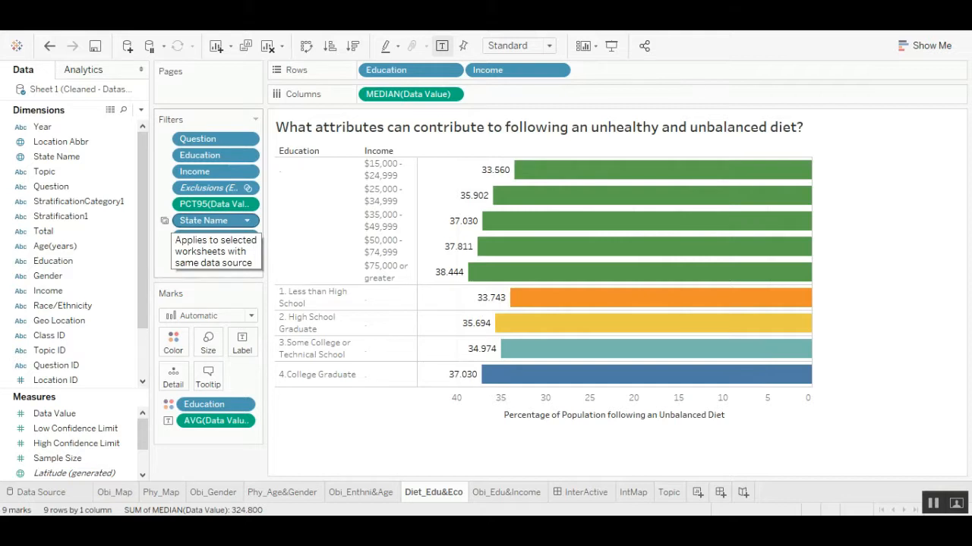
pyautogui.moveTo(645, 246)
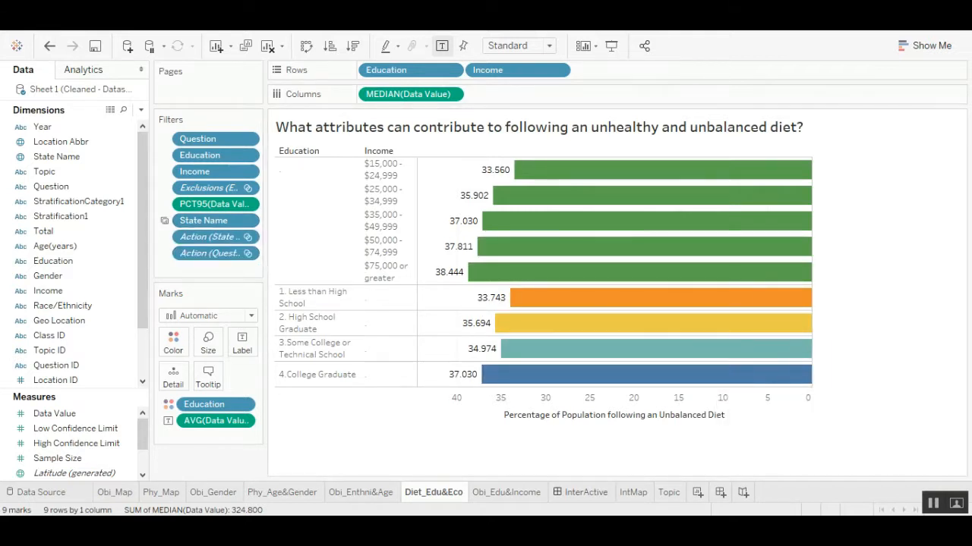
# Step: Show the InterActive dashboard combining the state map, diet and gender charts
pyautogui.click(507, 492)
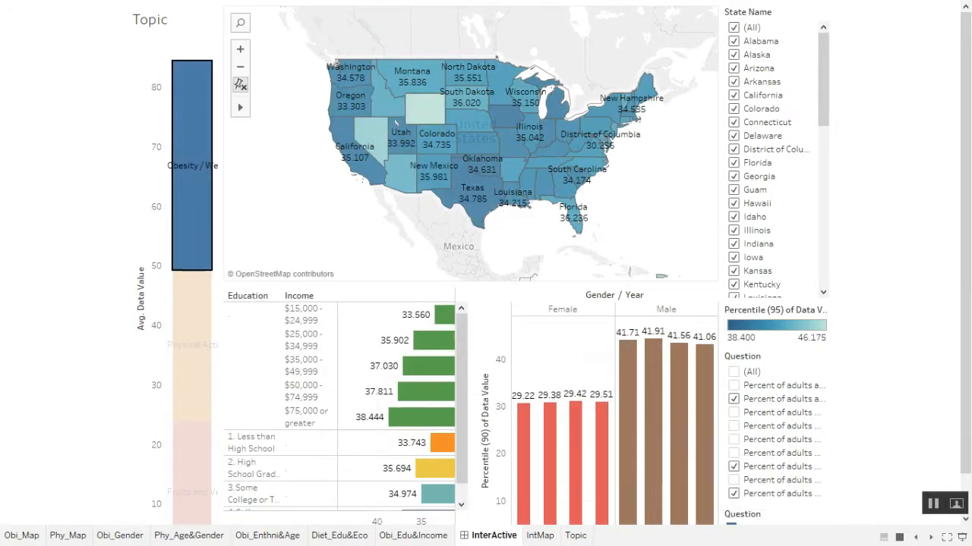
pyautogui.moveTo(529, 94)
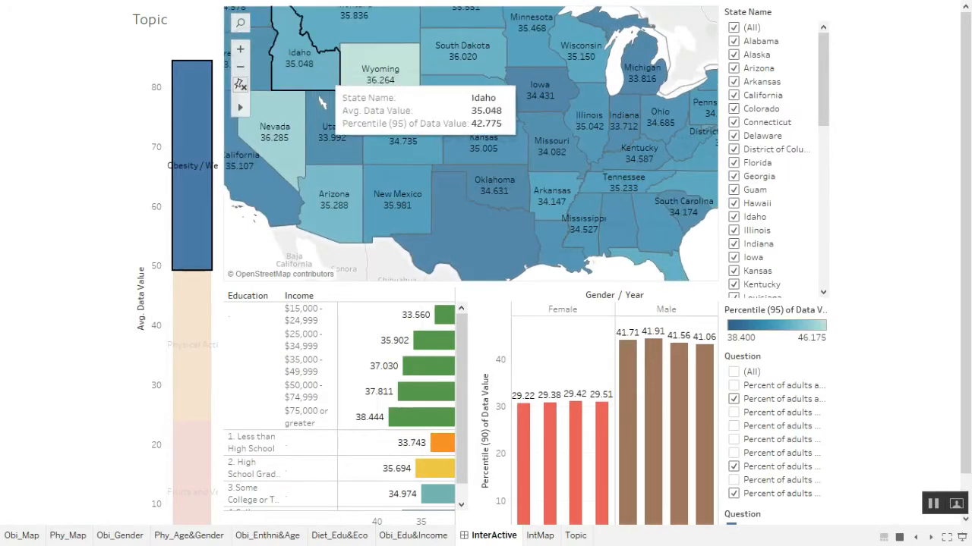
pyautogui.moveTo(488, 175)
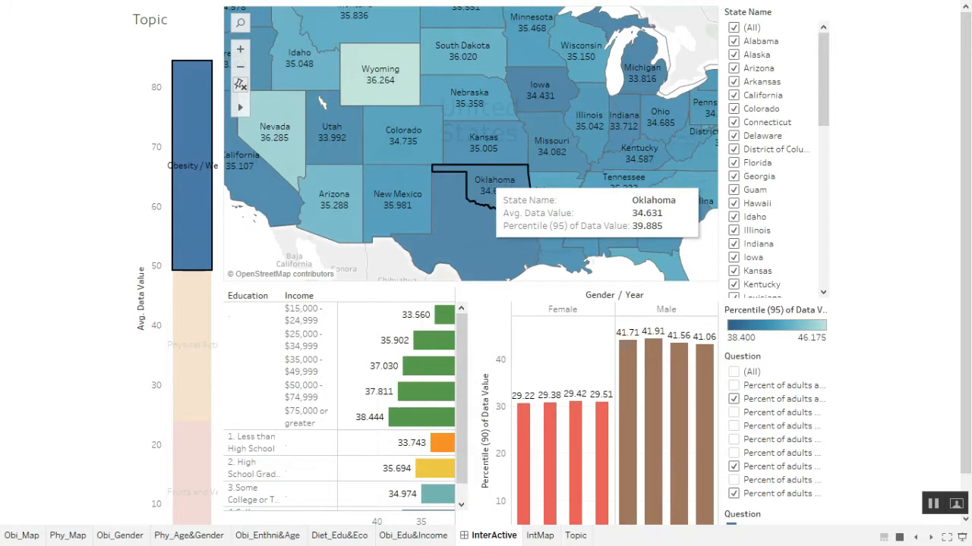